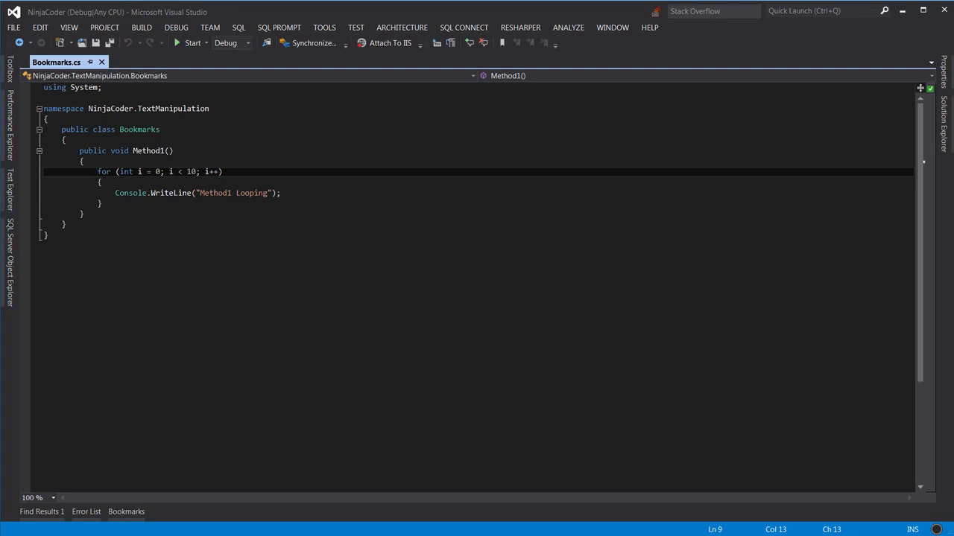
Bookmark the for-loop line of Bookmarks.cs so it appears at line 9 in the Bookmarks window.
click(96, 171)
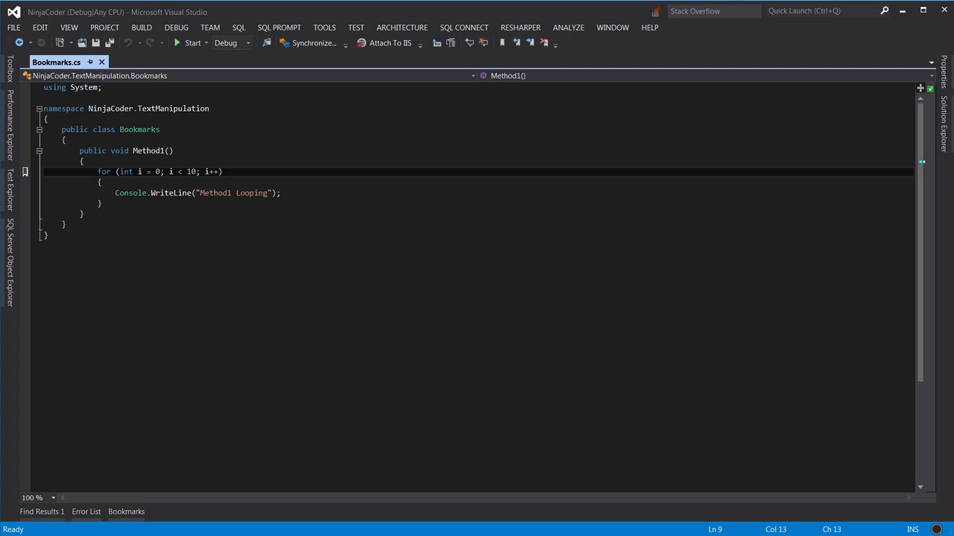
key(ctrl+w)
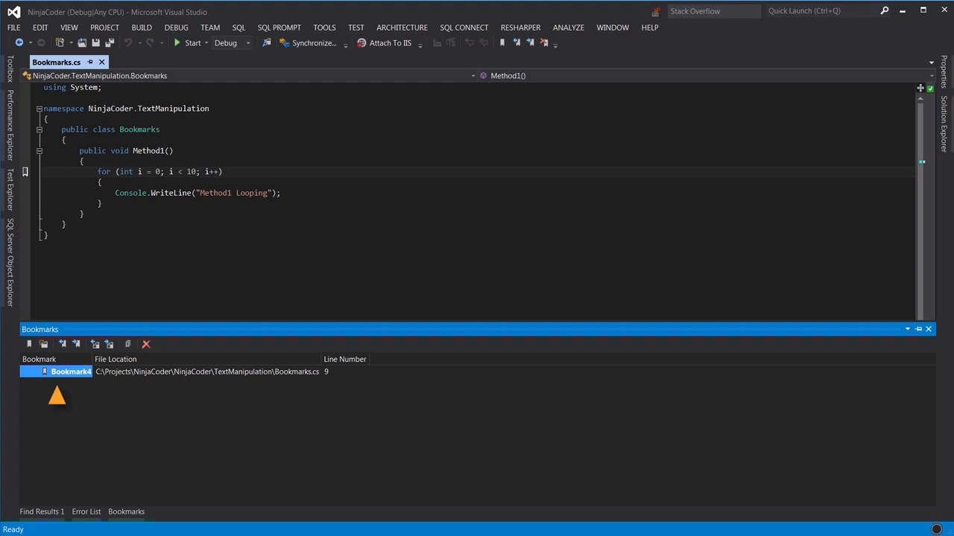
mouse_move(56, 395)
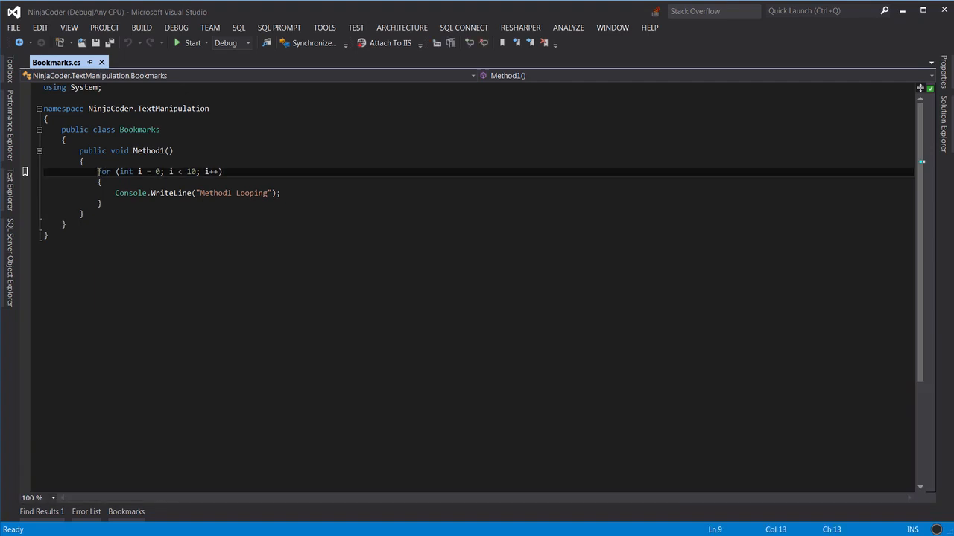
mouse_move(265, 179)
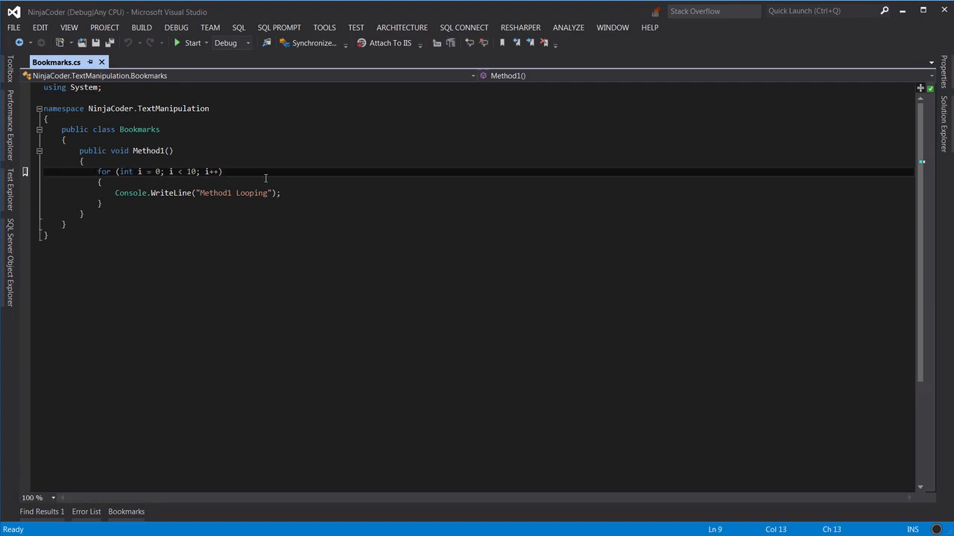